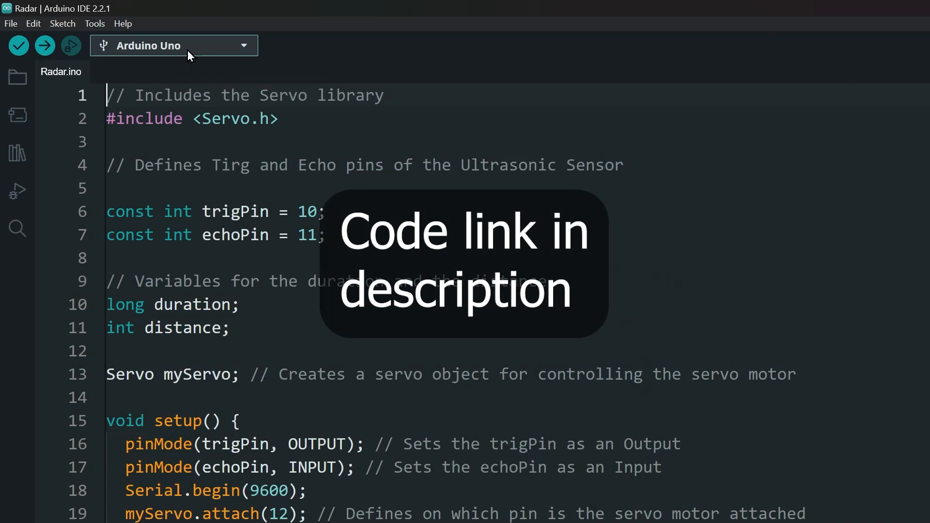
Step: Switch from the Radar sketch in Arduino IDE to the processing.org page in Chrome
left_click(174, 45)
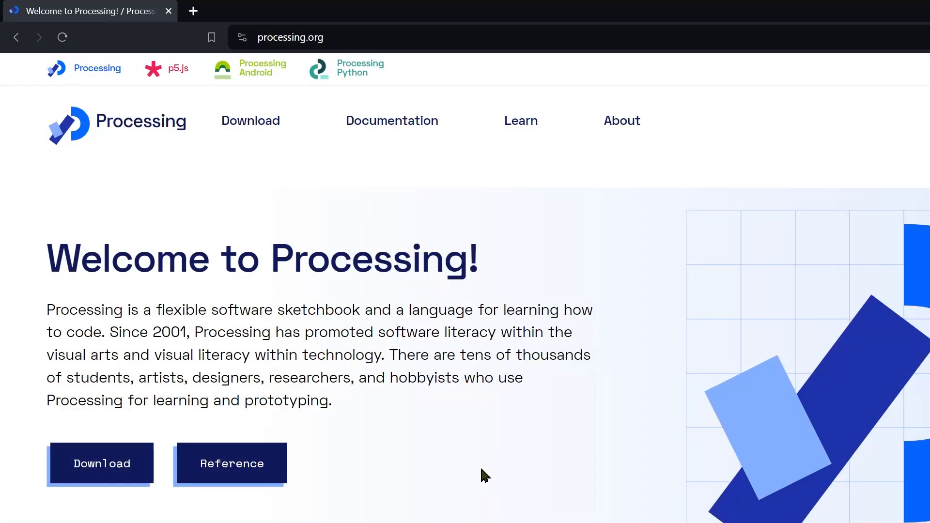
Step: Go from the processing.org home page to the Processing download page
left_click(290, 37)
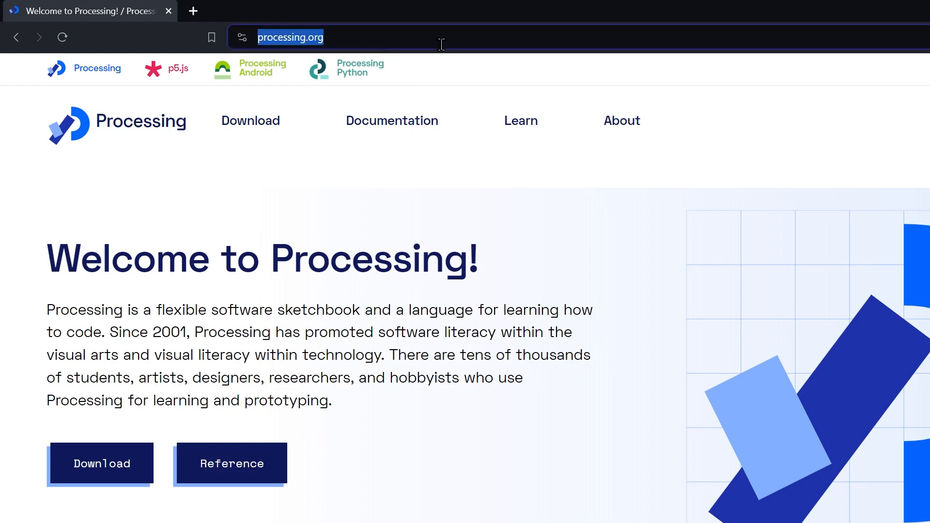
mouse_move(100, 463)
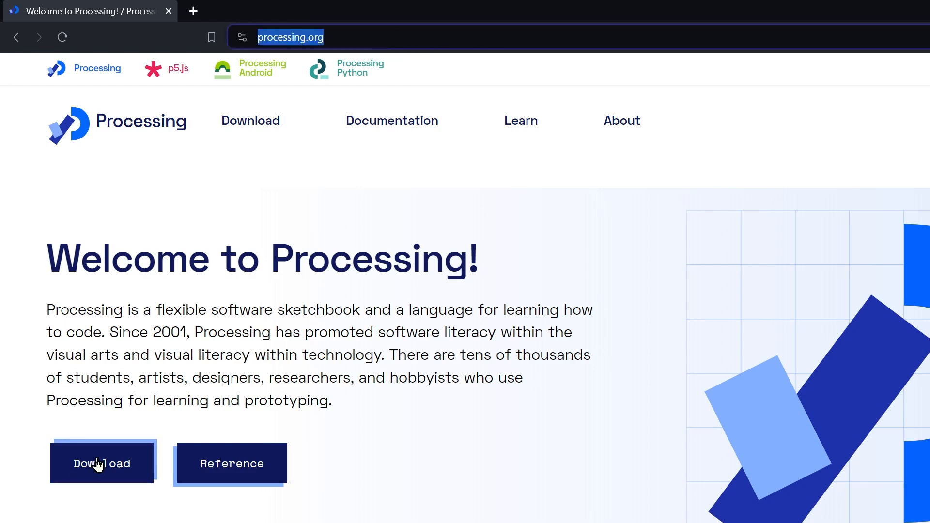
left_click(102, 463)
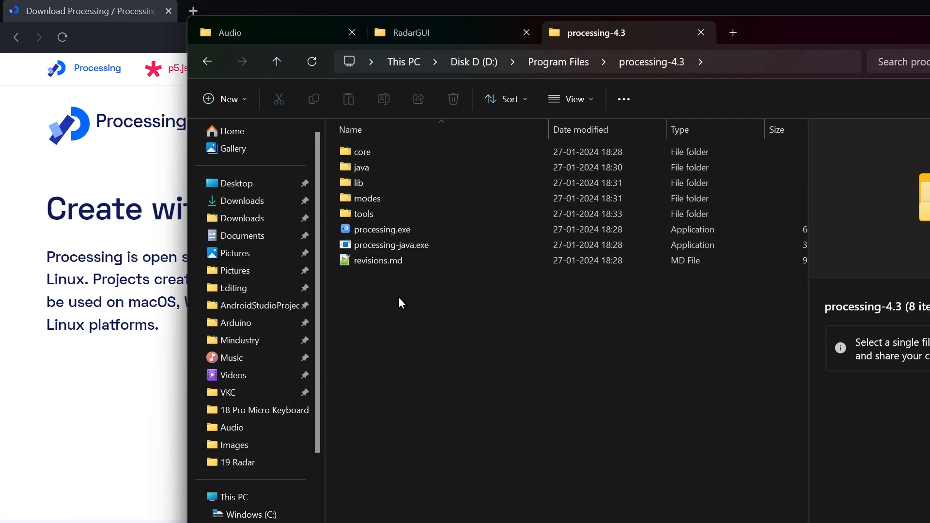
Step: Launch processing.exe from the D:\Program Files\processing-4.3 folder
left_click(391, 244)
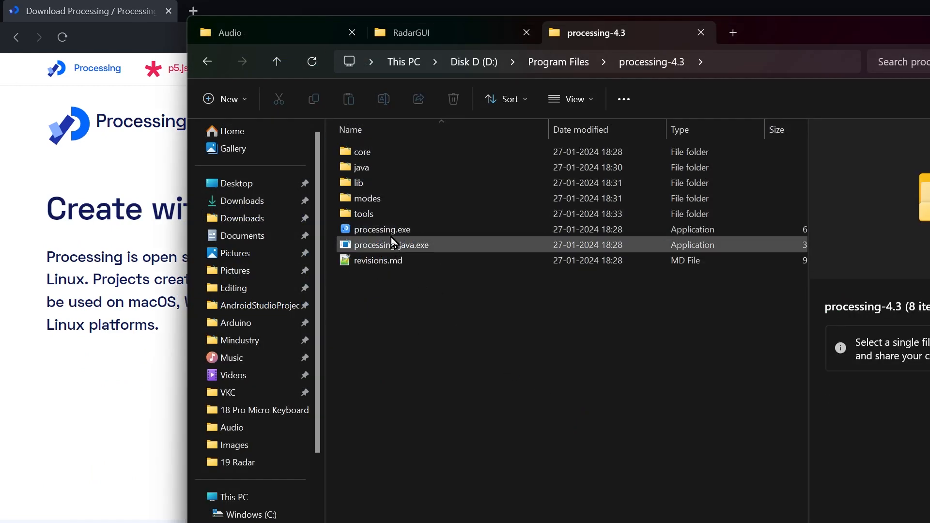
left_click(383, 230)
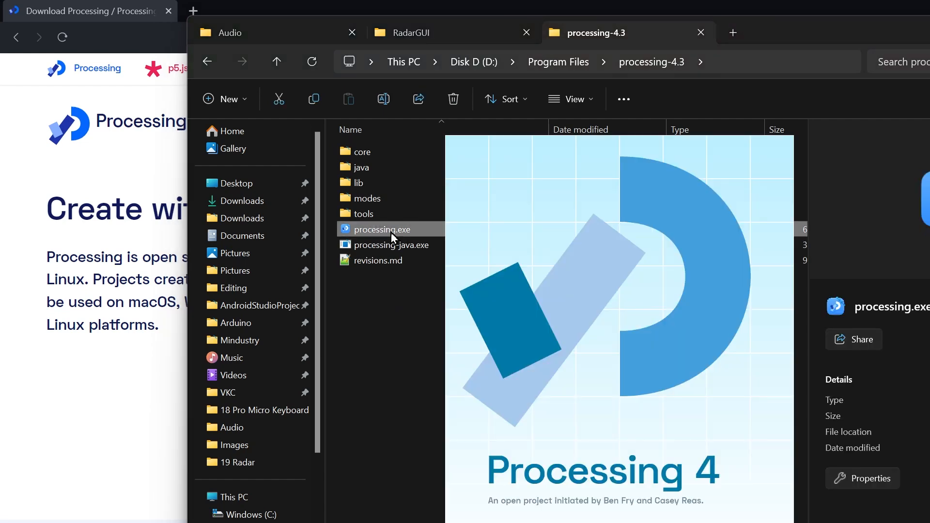
double_click(382, 230)
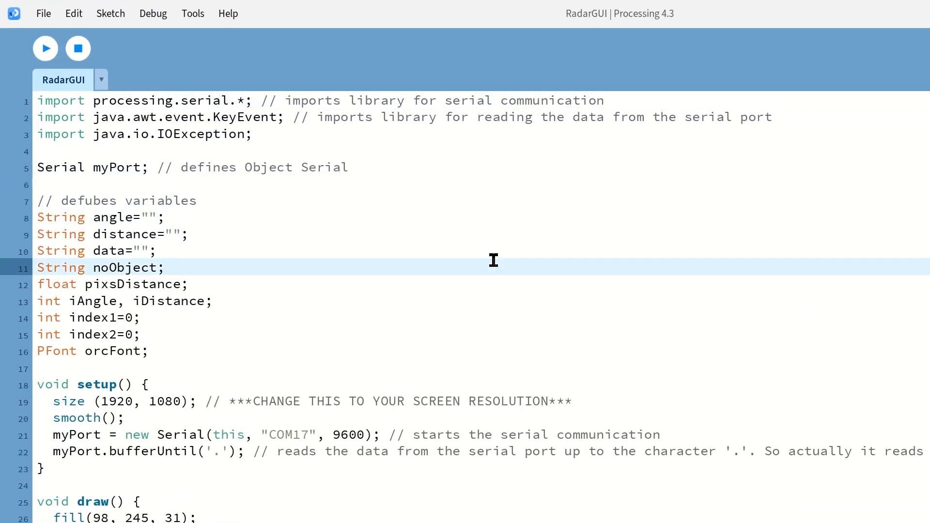
Step: Check the Arduino IDE port list showing the Arduino Uno on COM17
left_click(286, 435)
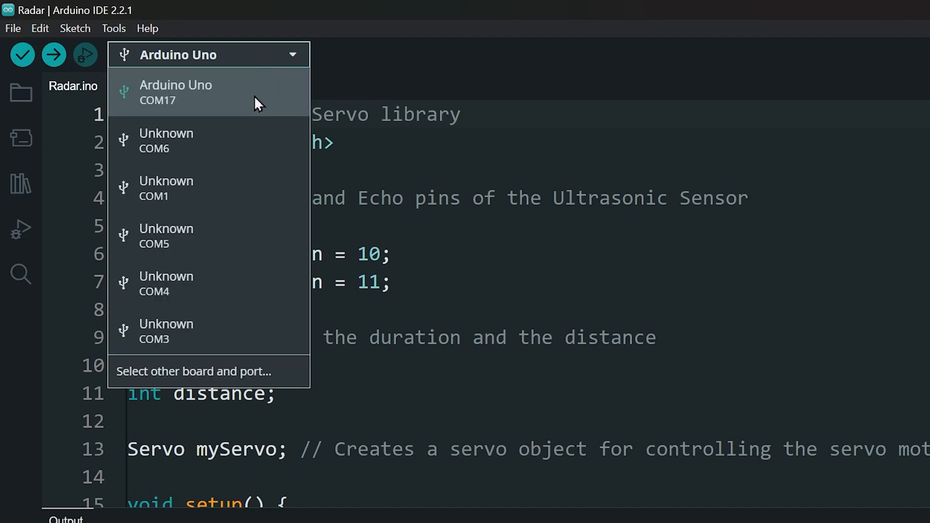
mouse_move(132, 113)
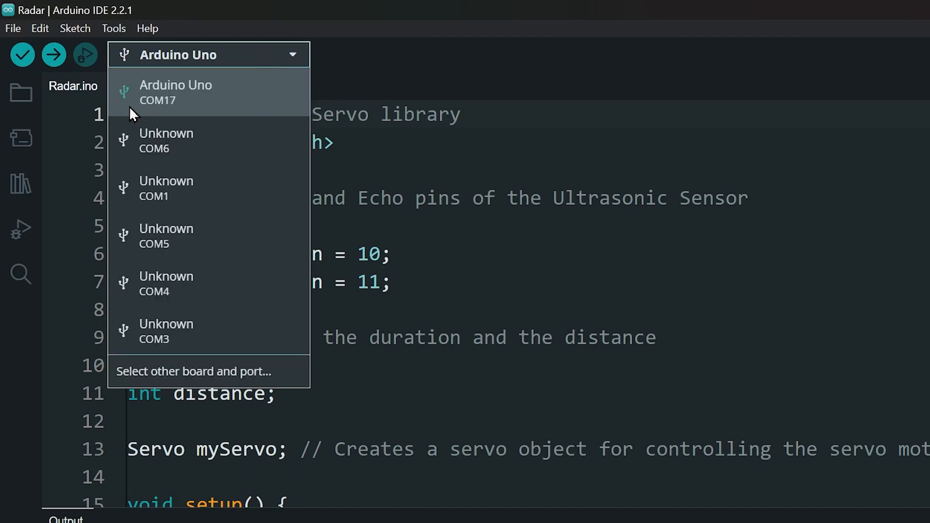
mouse_move(181, 113)
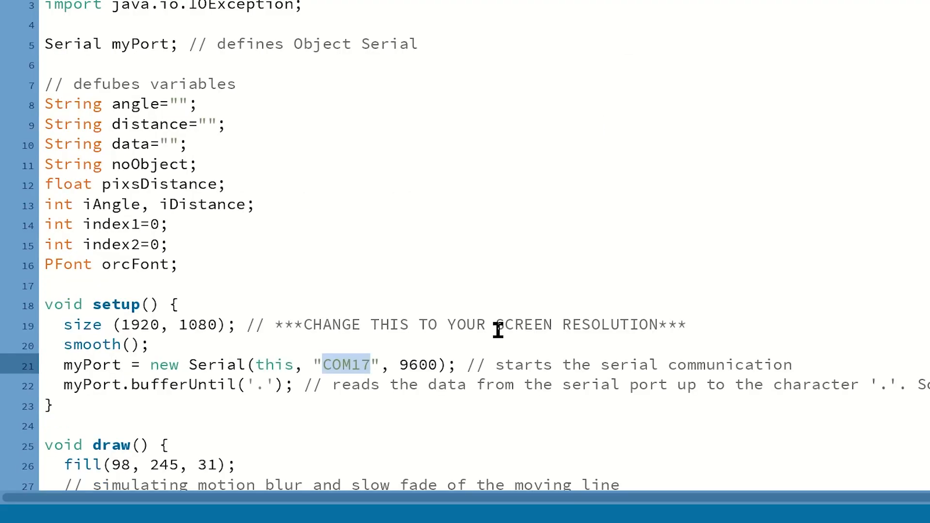
left_click(374, 364)
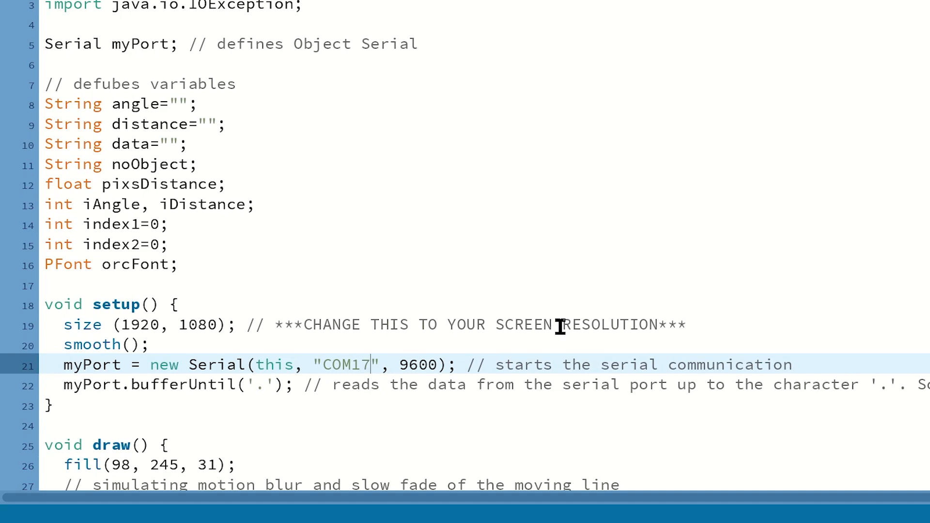
type("COM5")
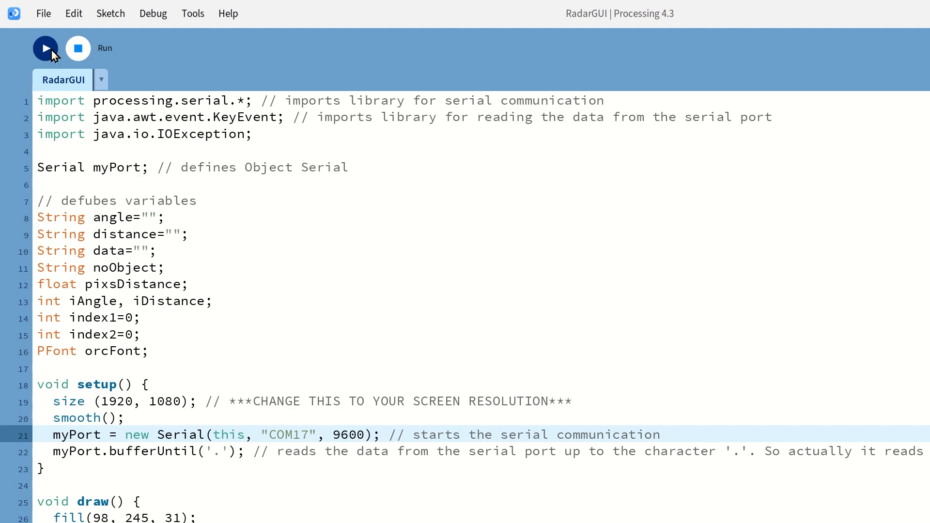
Step: Run RadarGUI to show the green radar display with angle and distance
left_click(45, 48)
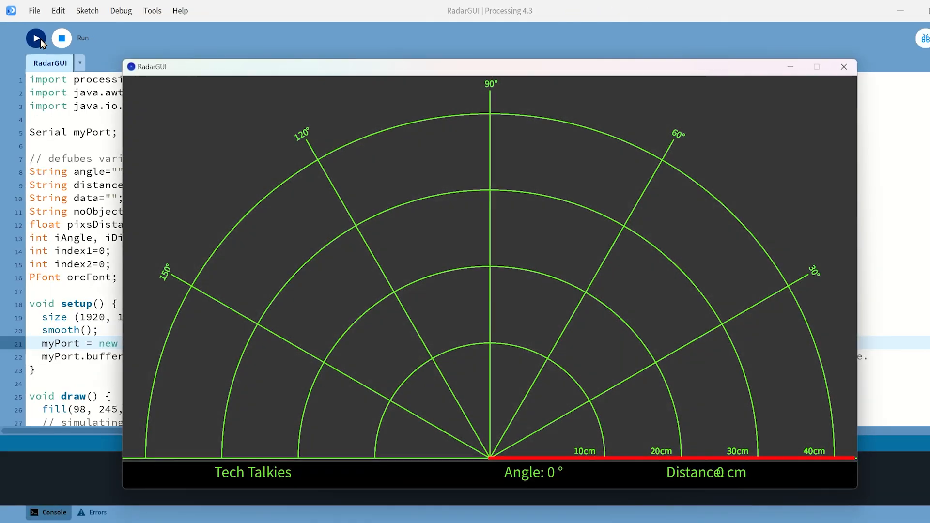